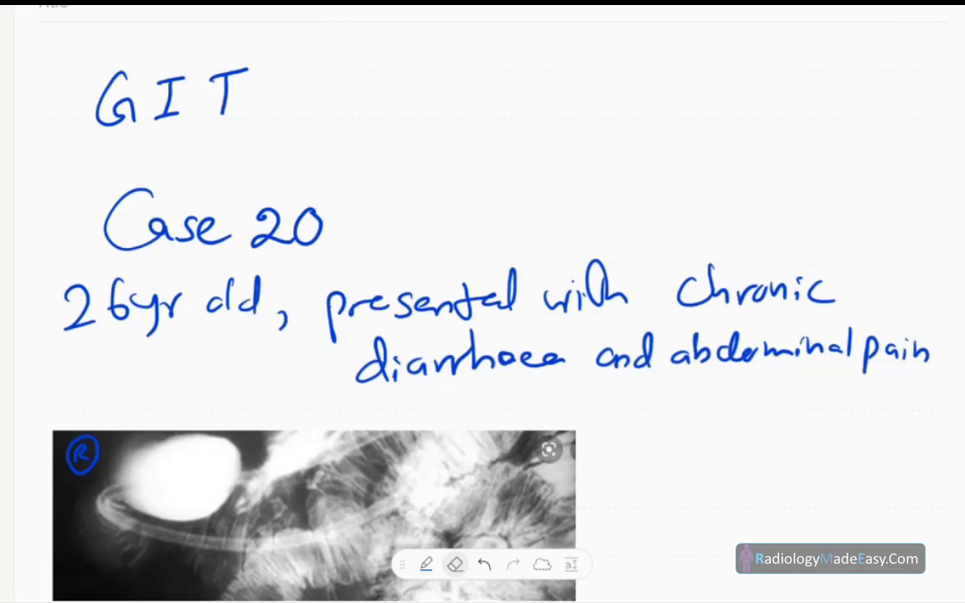
Scroll down until the whole small-bowel X-ray is visible below the case notes
scroll(down, 3)
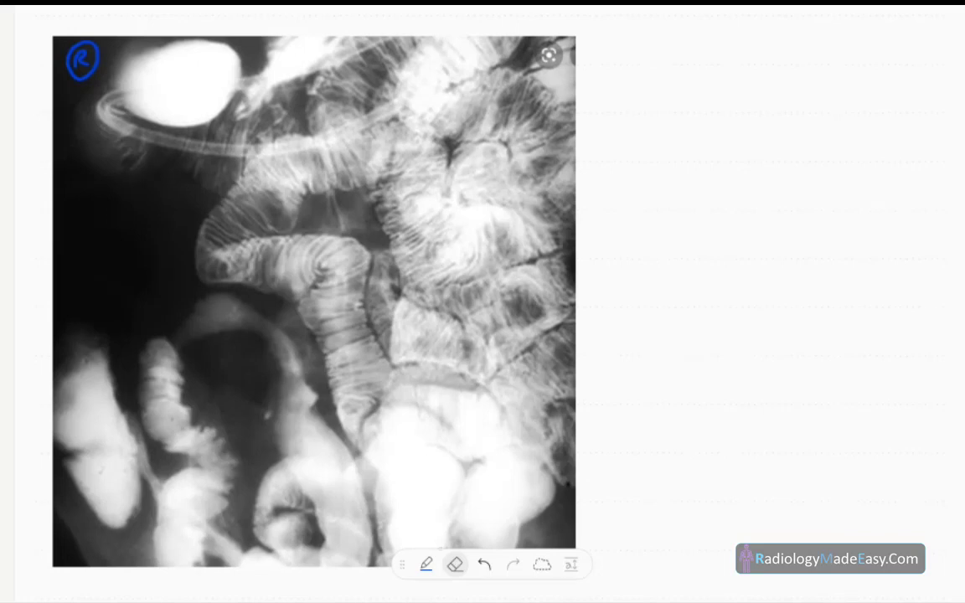
Ink an arrow at the upper-left bowel segment and a curved outline around the lower loops
drag(117, 226, 168, 164)
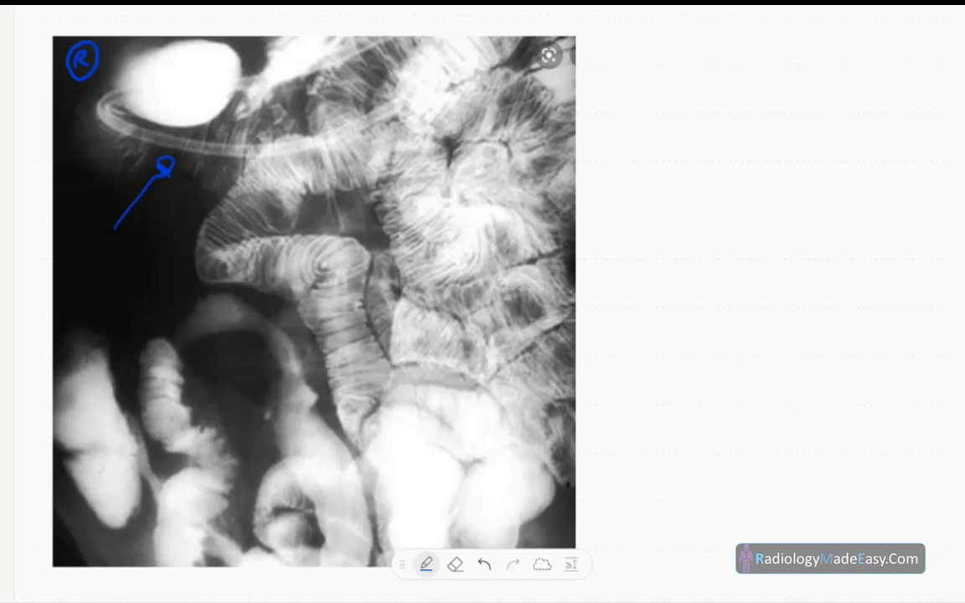
drag(222, 277, 347, 292)
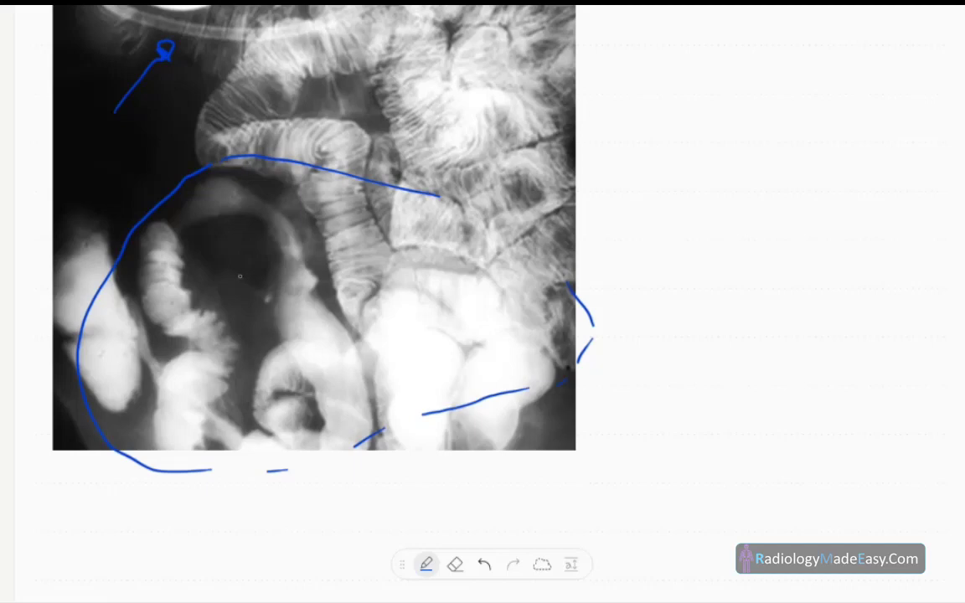
Ink arrows at the middle loops and handwrite 'strictures' and 'string sign' beside the X-ray
drag(226, 268, 247, 231)
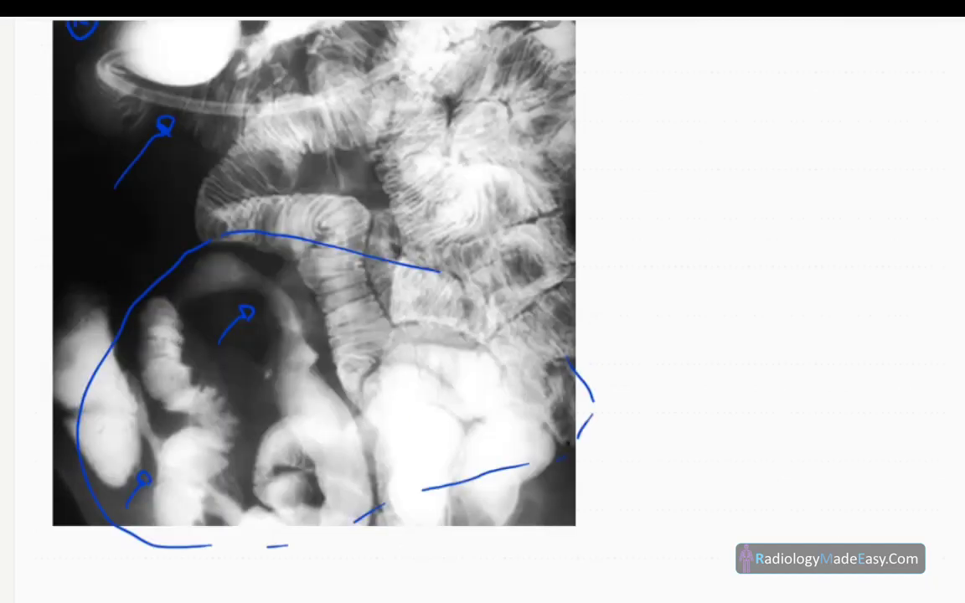
drag(629, 100, 683, 118)
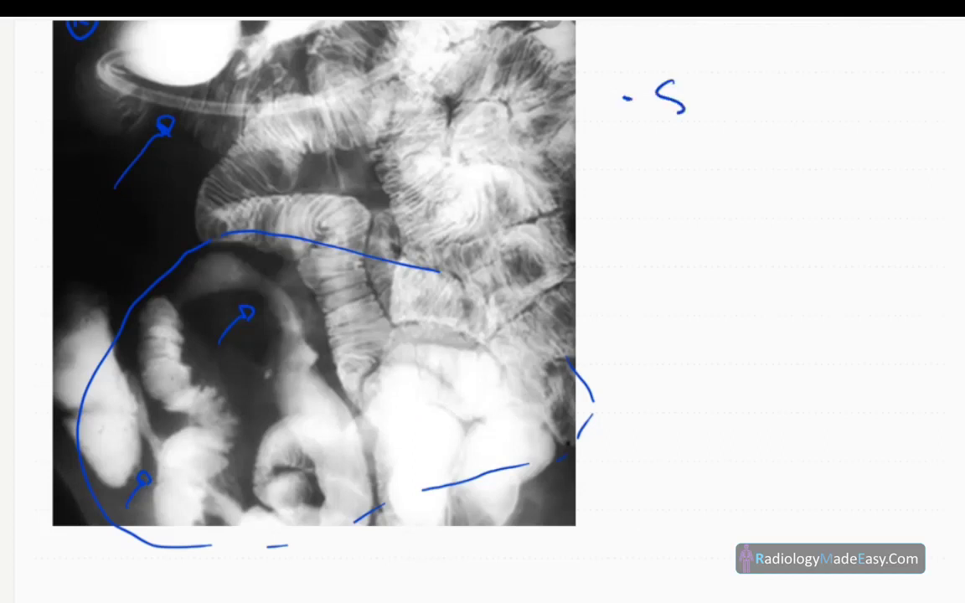
text(Strictures)
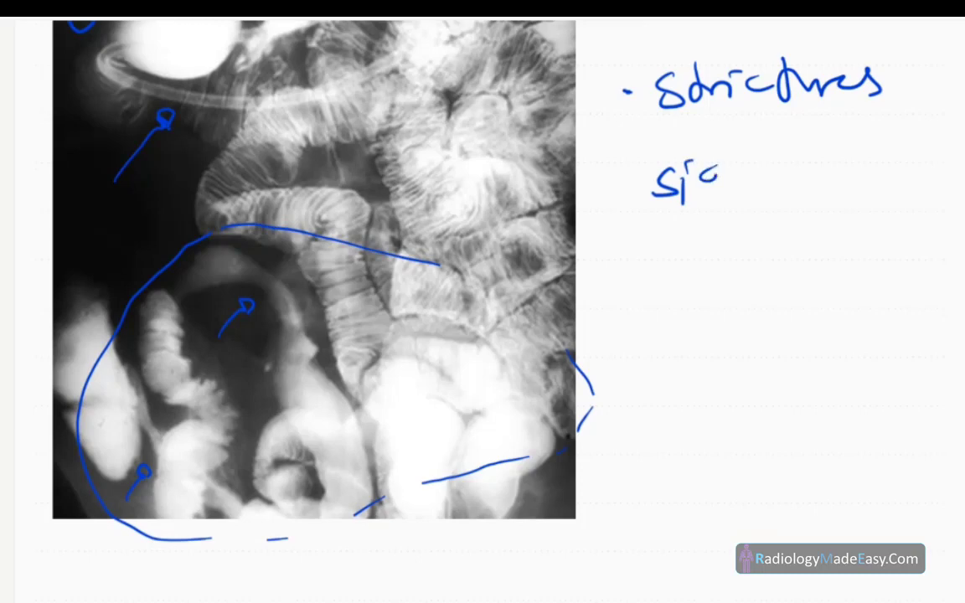
click(678, 180)
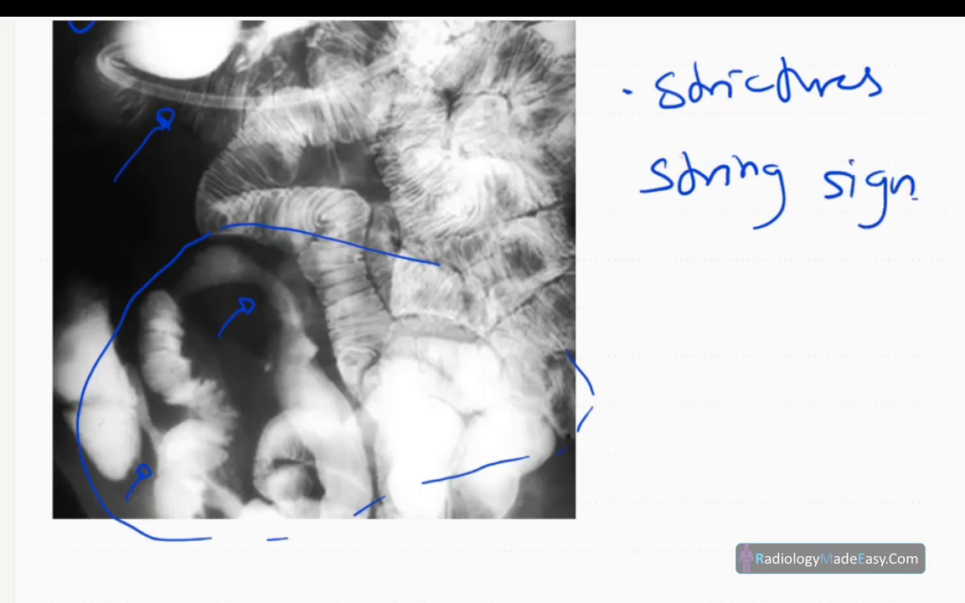
Draw a down arrow linking 'strictures' to 'string sign' and circle the narrowed loops
drag(741, 122, 741, 143)
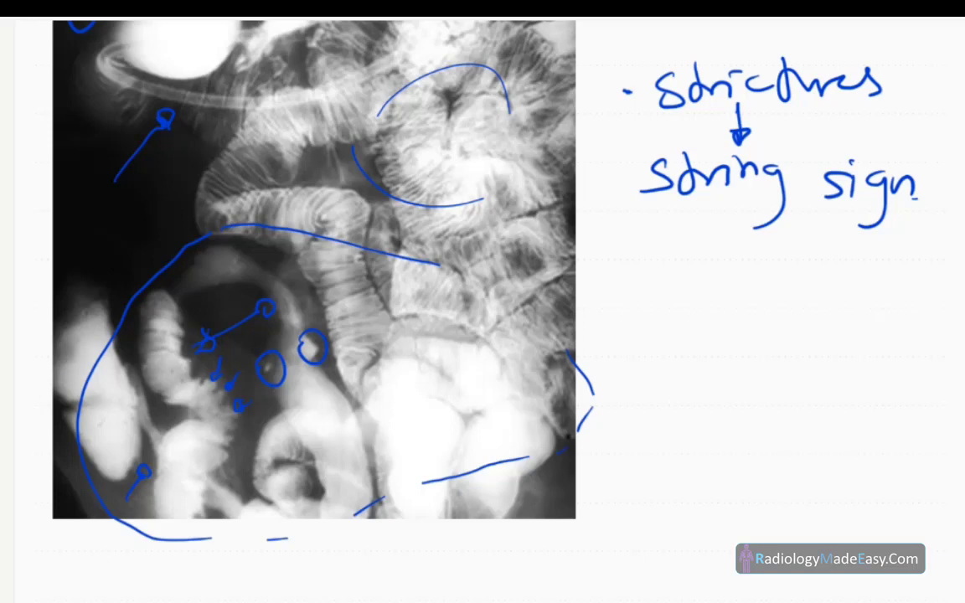
Outline the far-left bowel loop and handwrite 'Δ – Crohn's disease' below the X-ray
drag(59, 368, 125, 470)
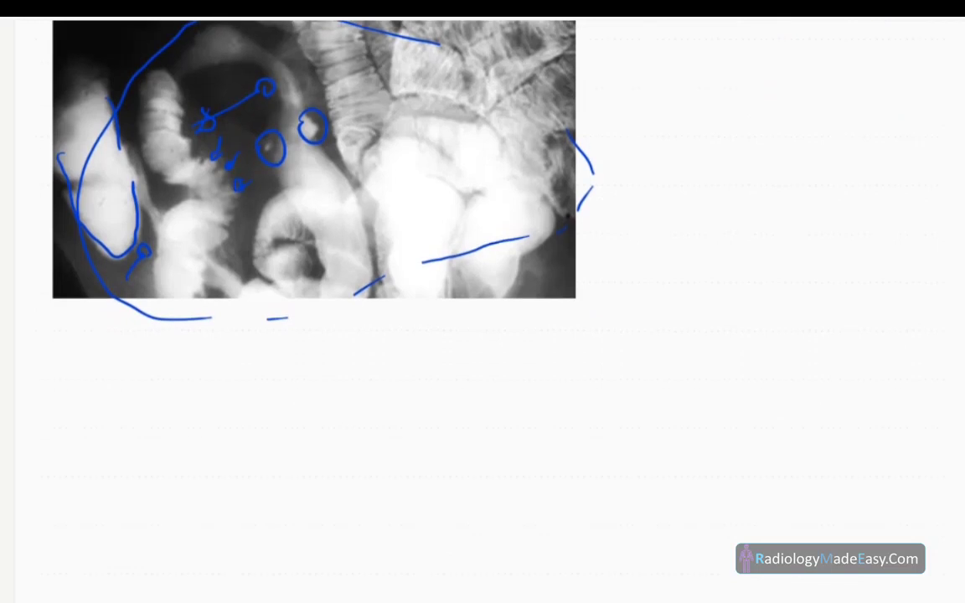
drag(42, 385, 327, 419)
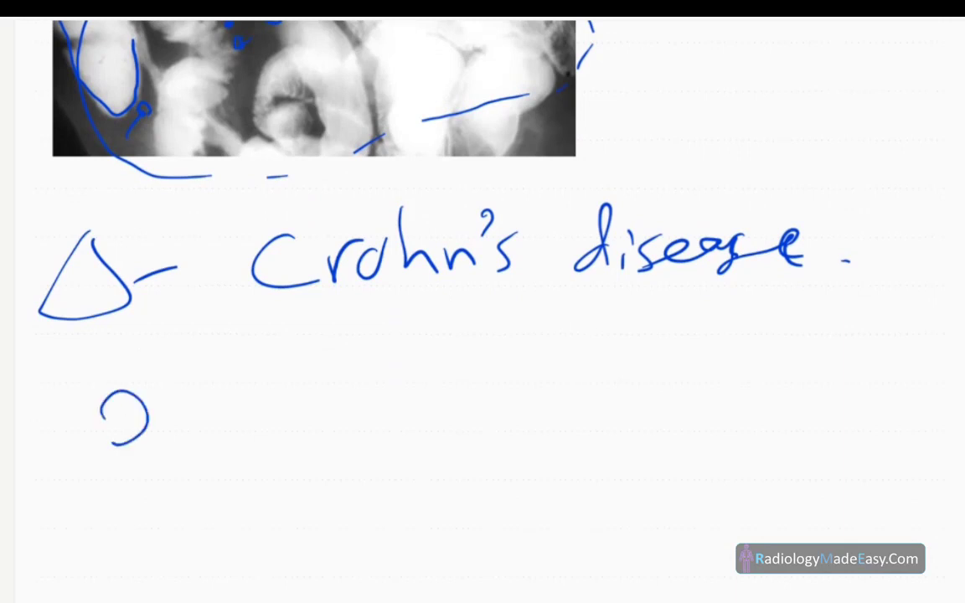
Scroll back to the annotated X-ray with its 'strictures' and 'string sign' notes
scroll(down, 3)
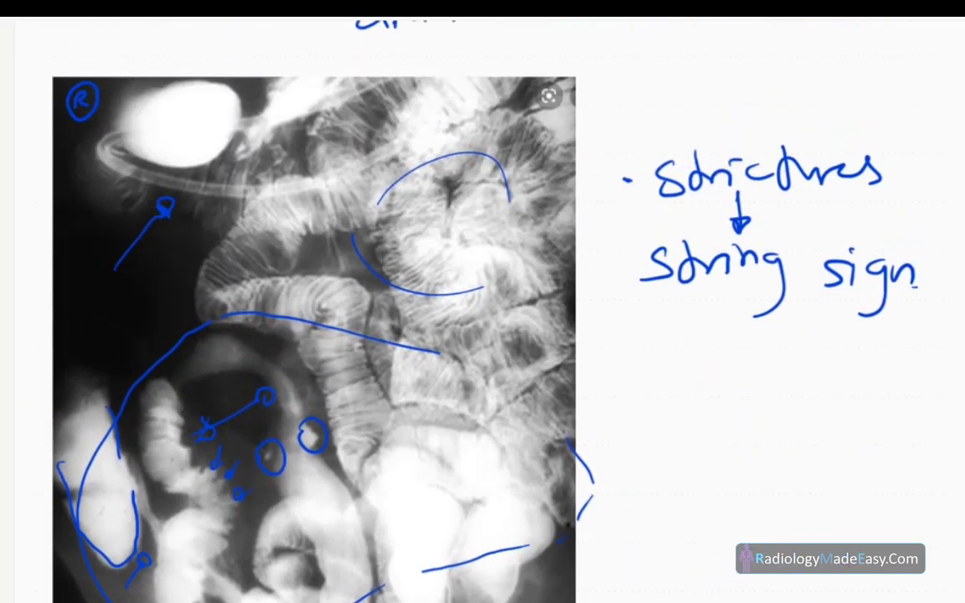